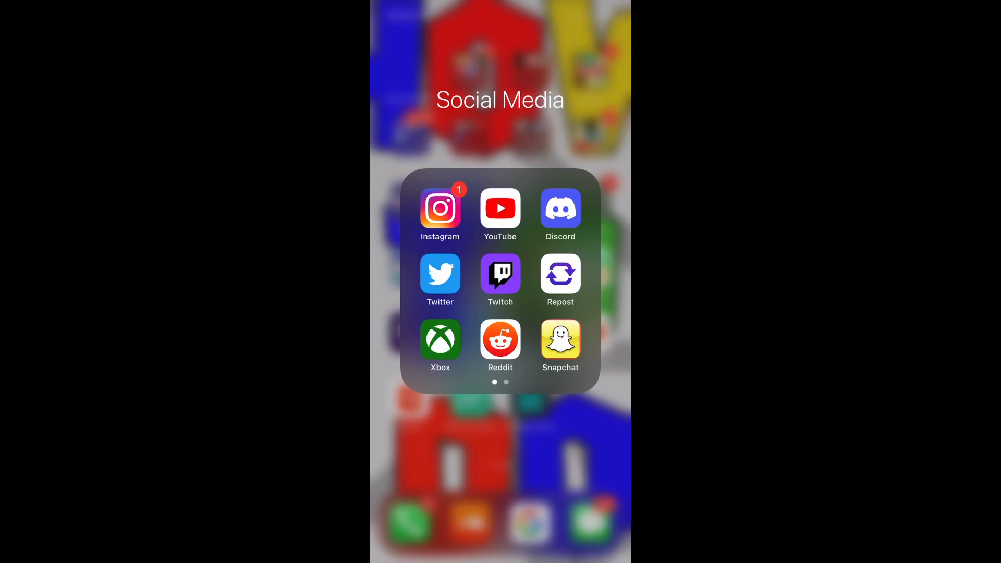
Launch Instagram from the Social Media folder on the Home Screen
click(441, 208)
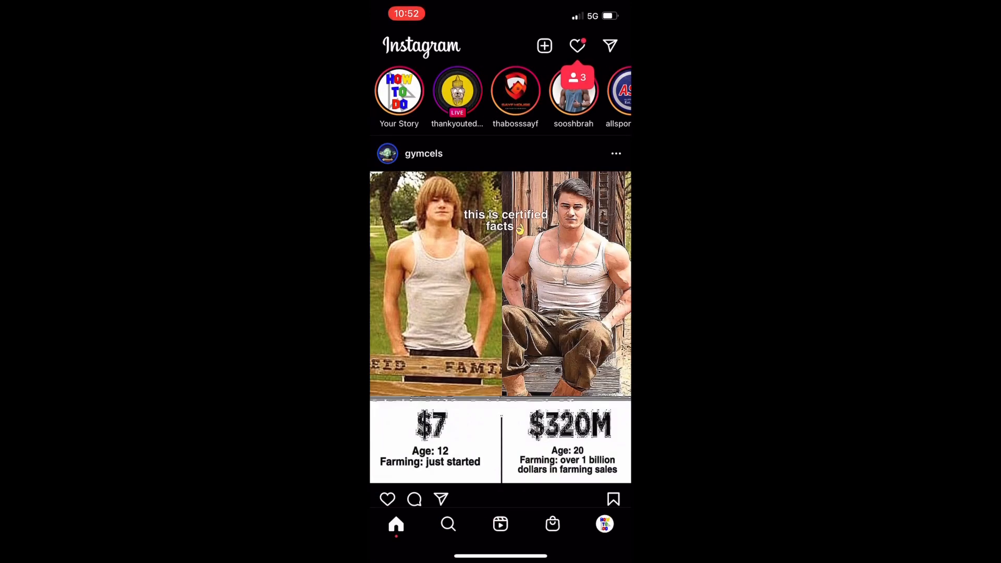
Go from the profile's options menu into Settings, then the Account section
click(604, 524)
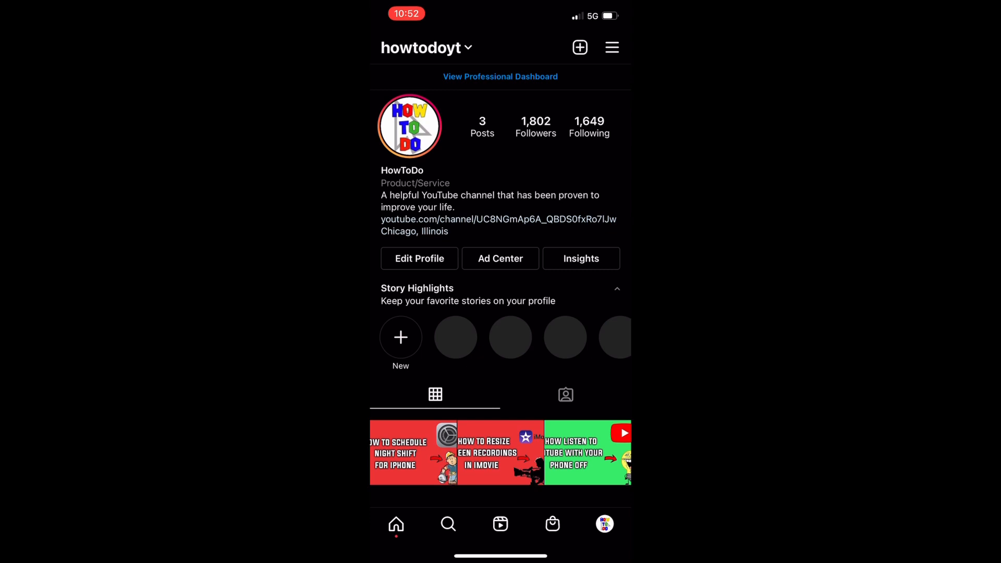
click(611, 48)
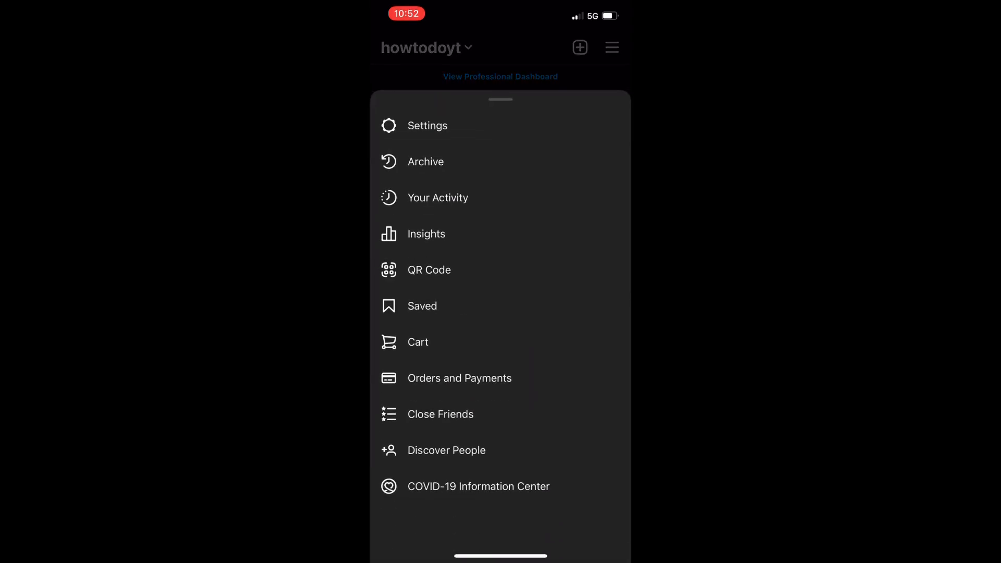
click(427, 125)
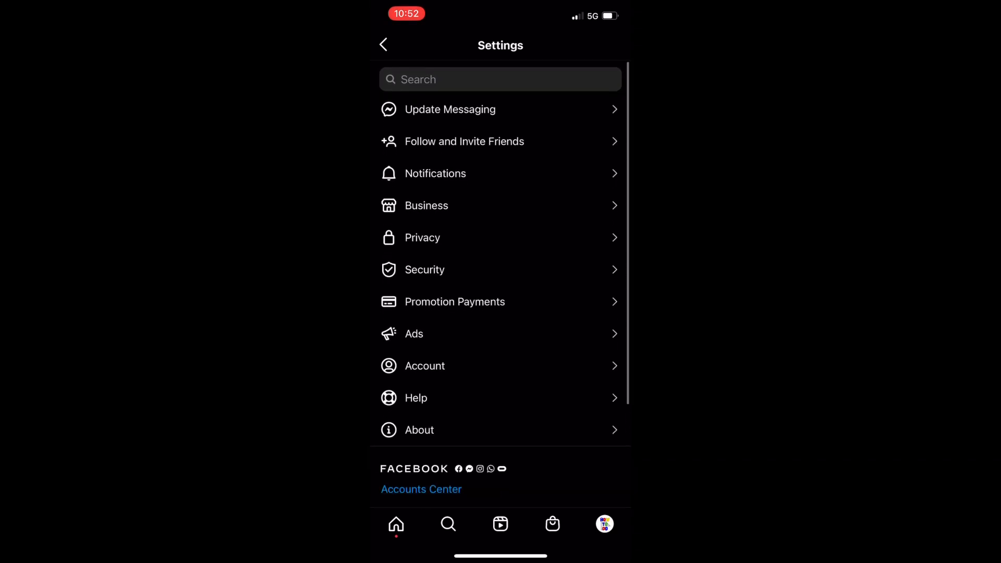
click(425, 366)
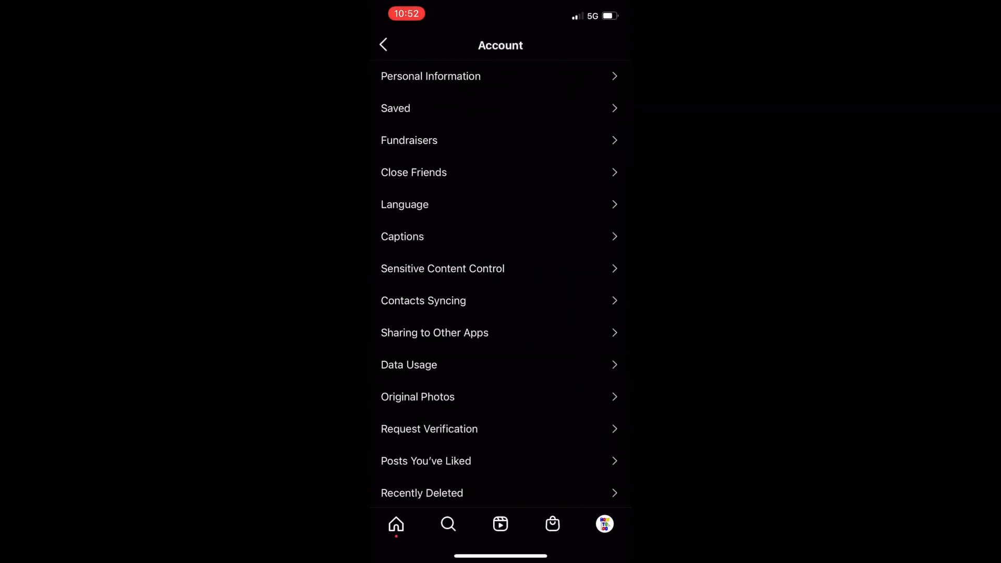